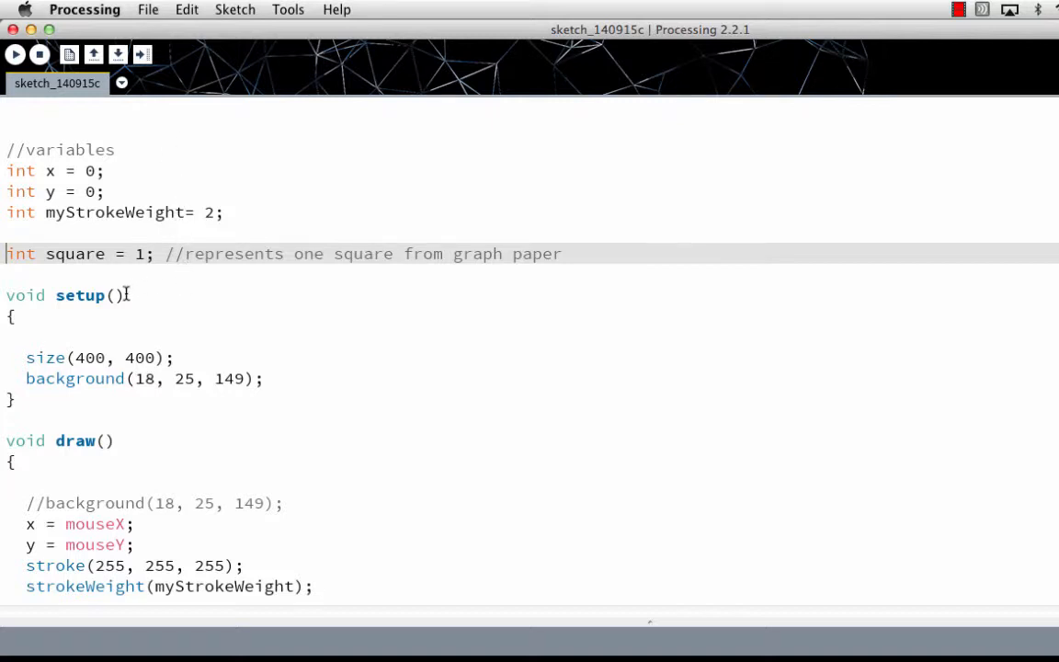
# Run the sketch to observe the star leaving a trail, then stop it
pyautogui.scroll(-3)
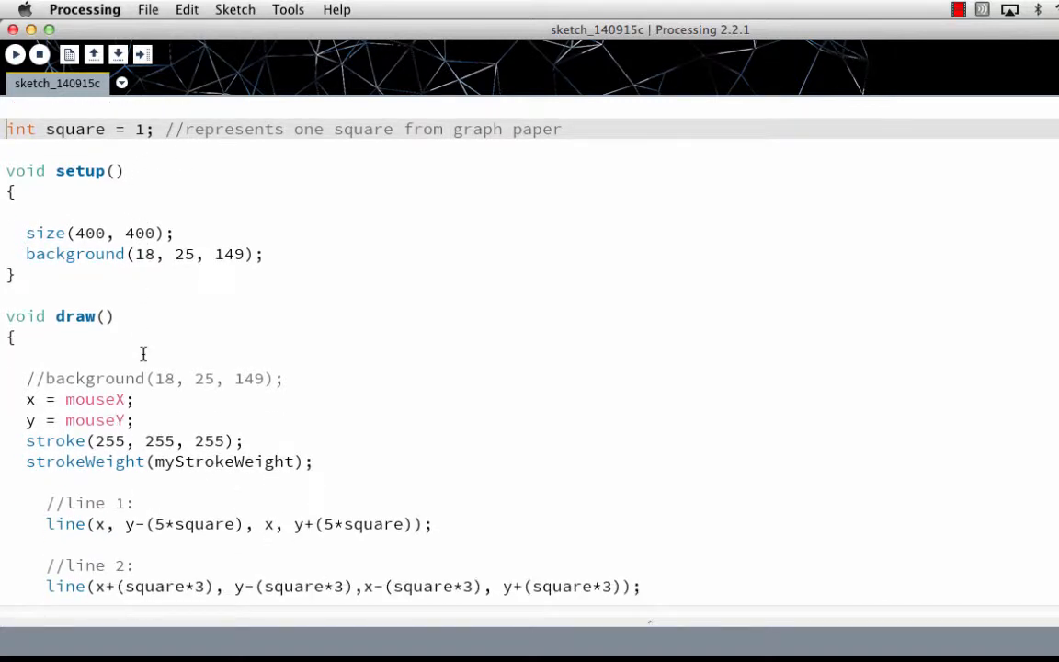
pyautogui.scroll(-3)
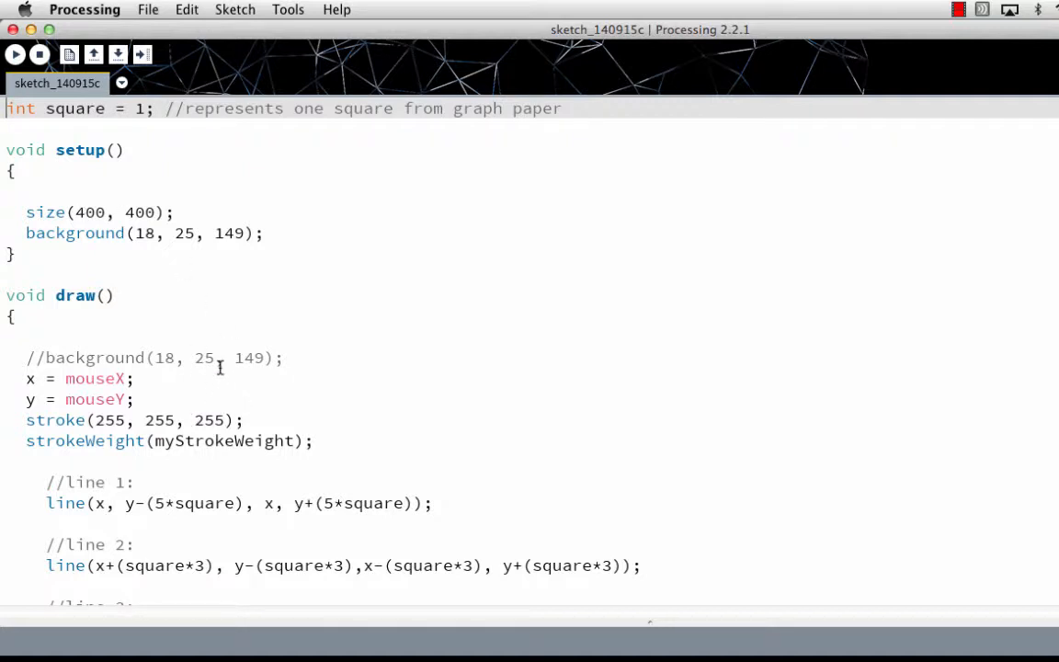
pyautogui.moveTo(239, 384)
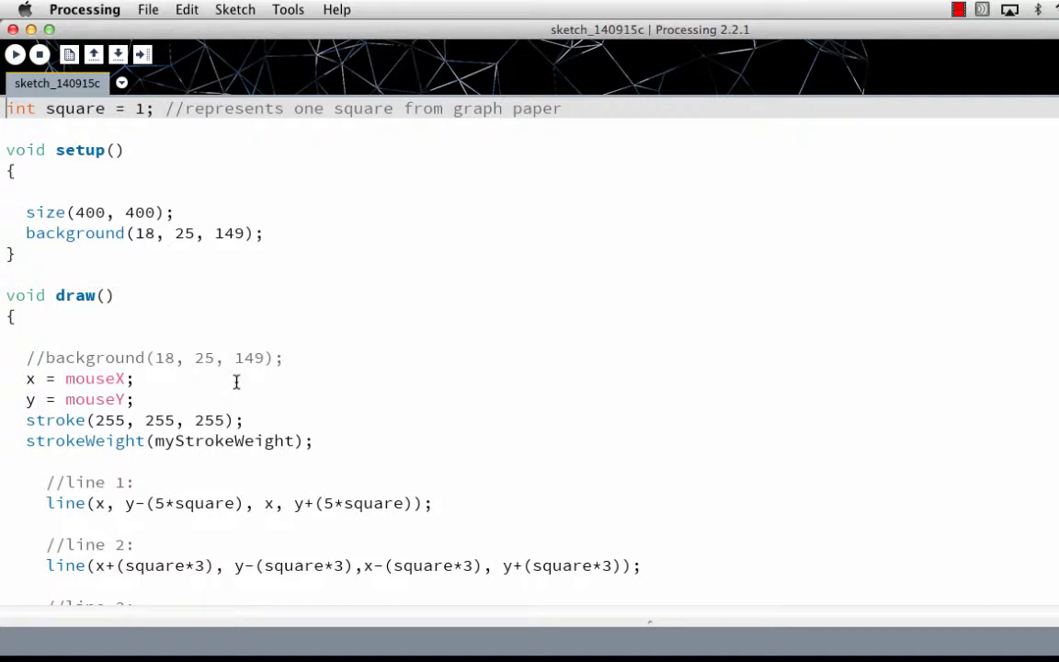
pyautogui.scroll(-3)
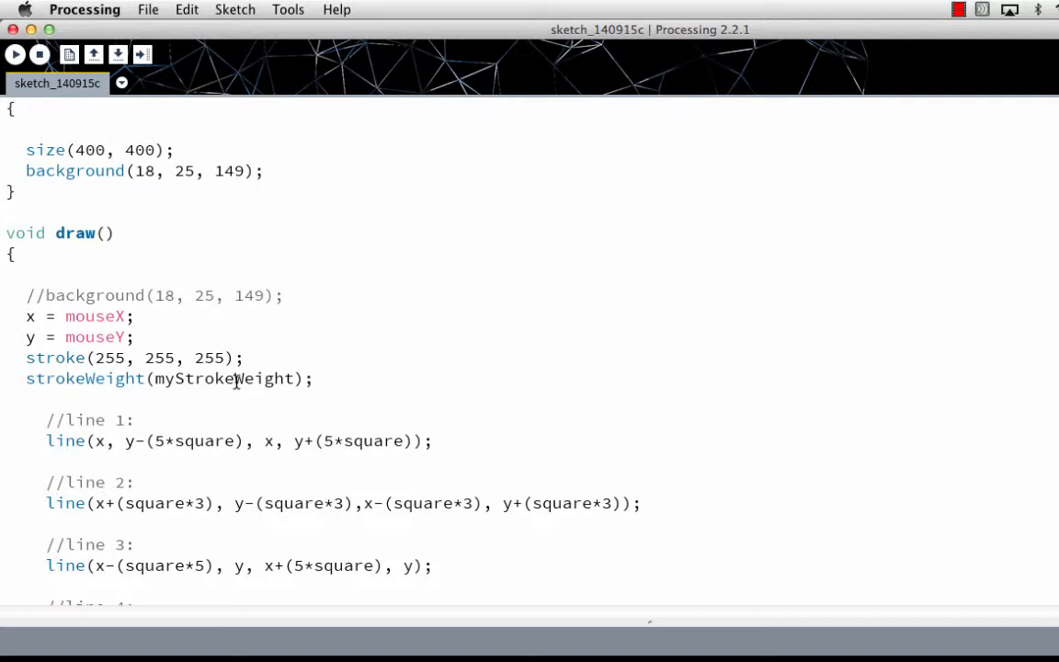
pyautogui.scroll(-3)
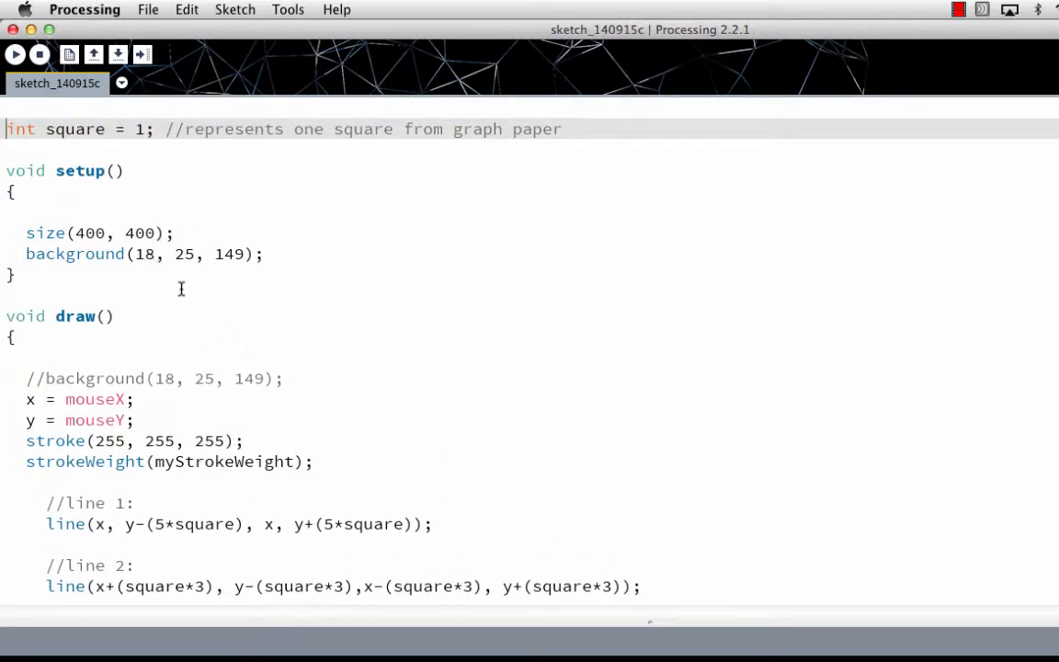
pyautogui.scroll(-3)
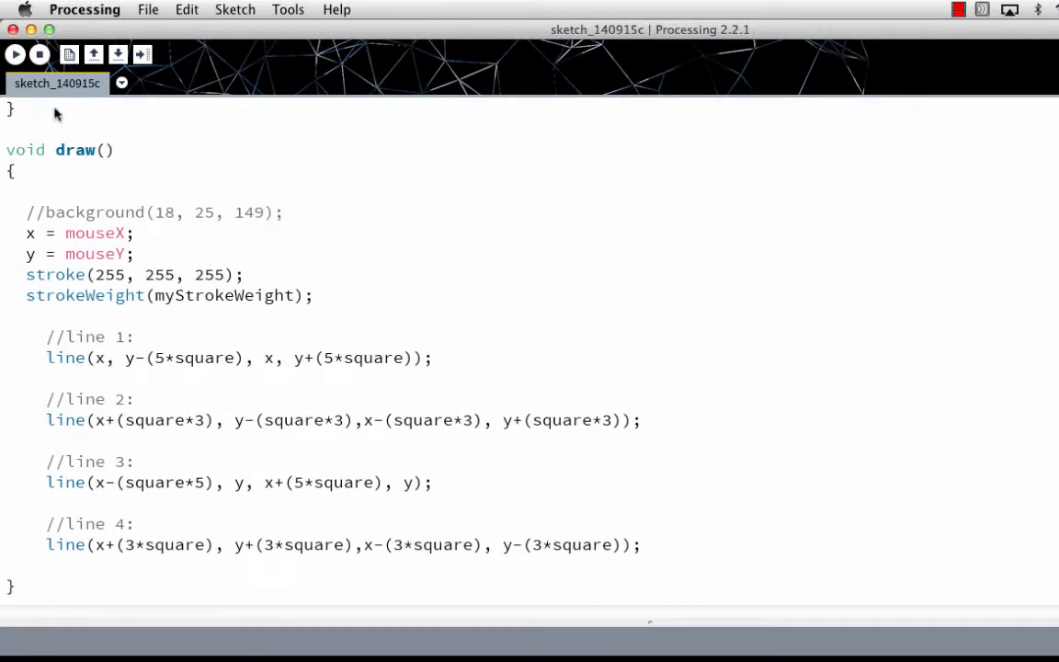
pyautogui.click(15, 55)
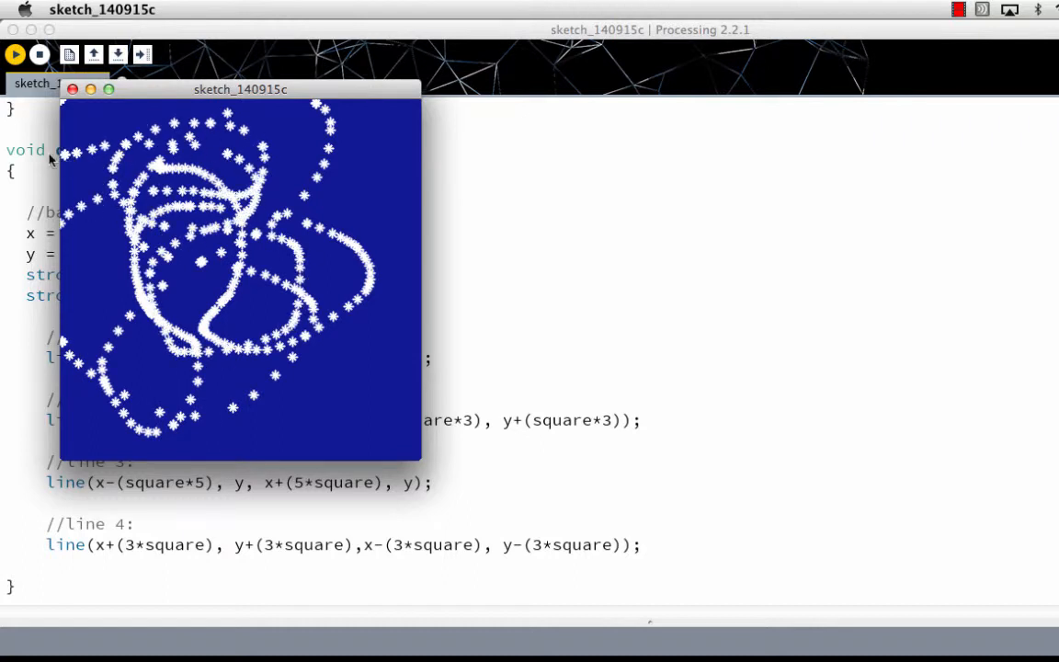
pyautogui.click(73, 88)
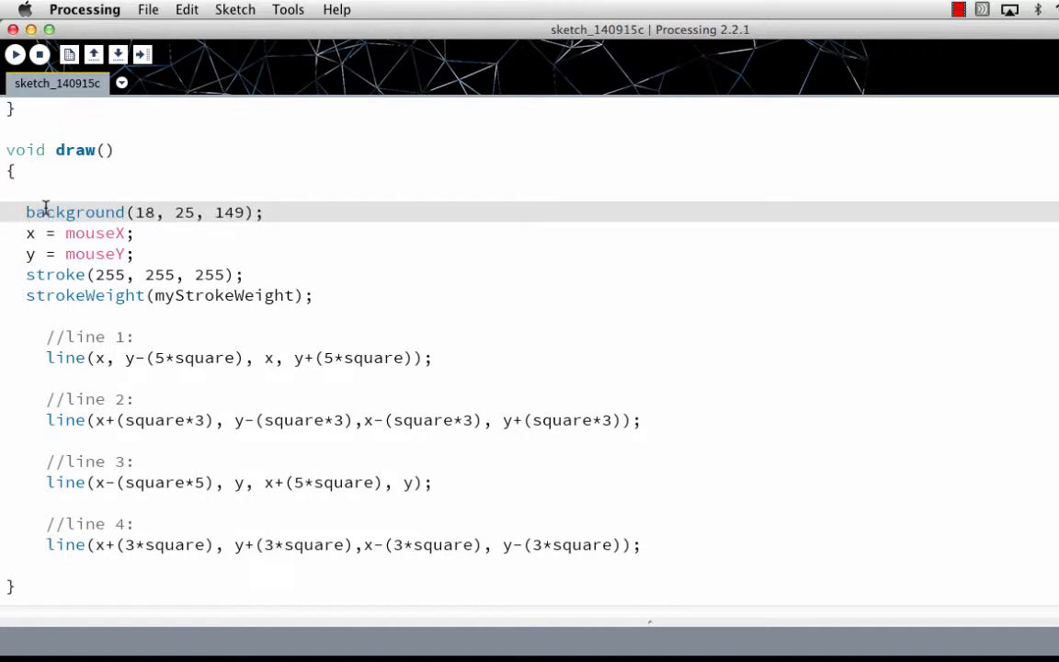
pyautogui.moveTo(15, 55)
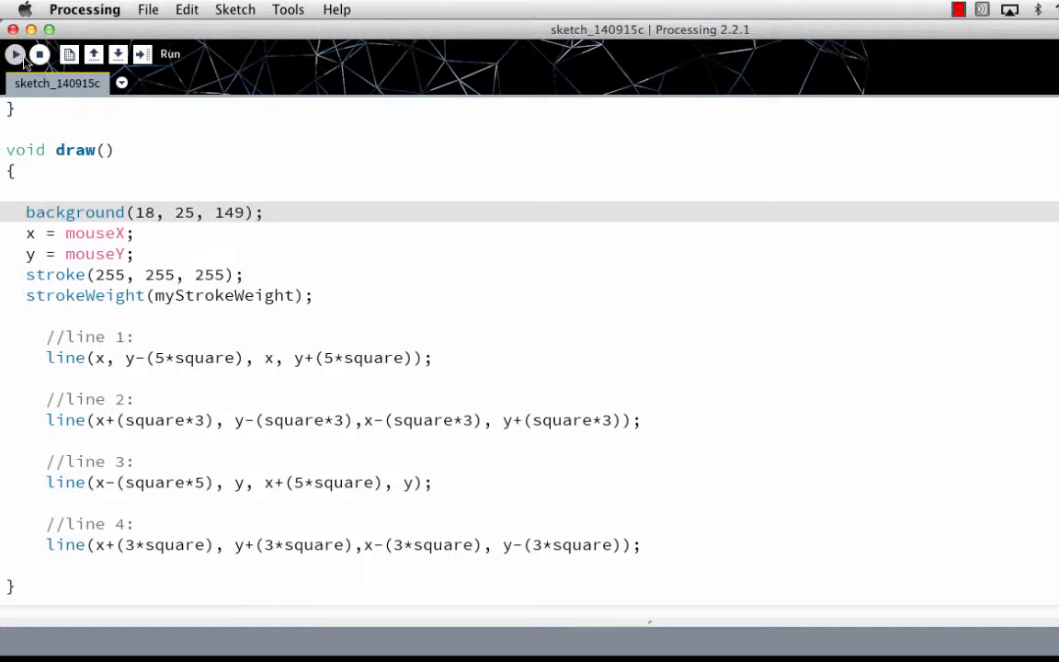
# Rerun the sketch with background(18, 25, 149) repainting each frame
pyautogui.click(15, 53)
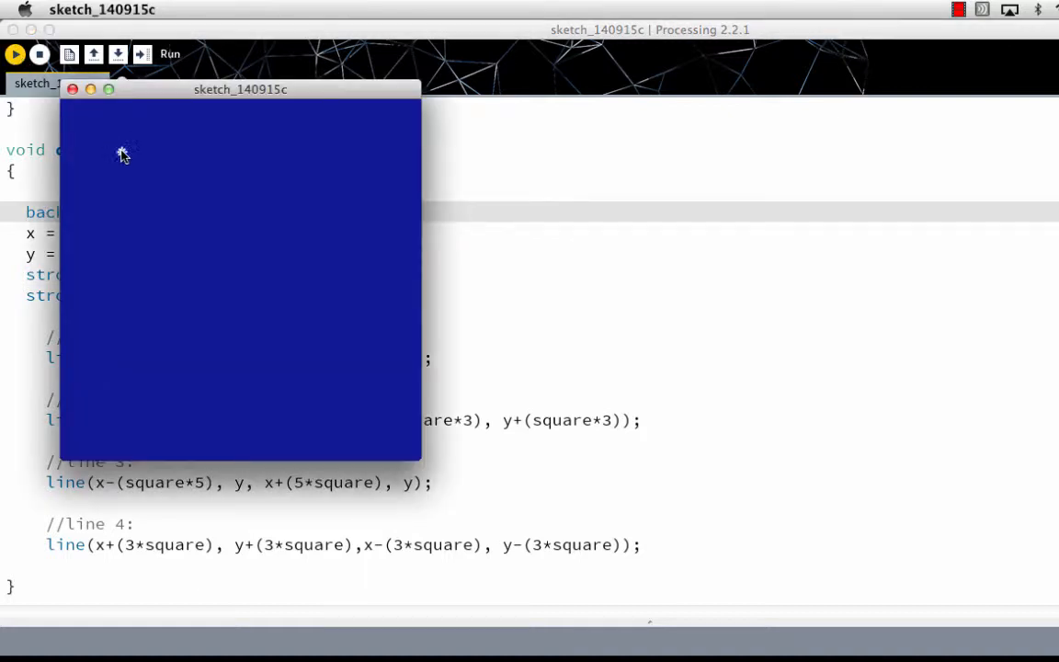
pyautogui.moveTo(165, 248)
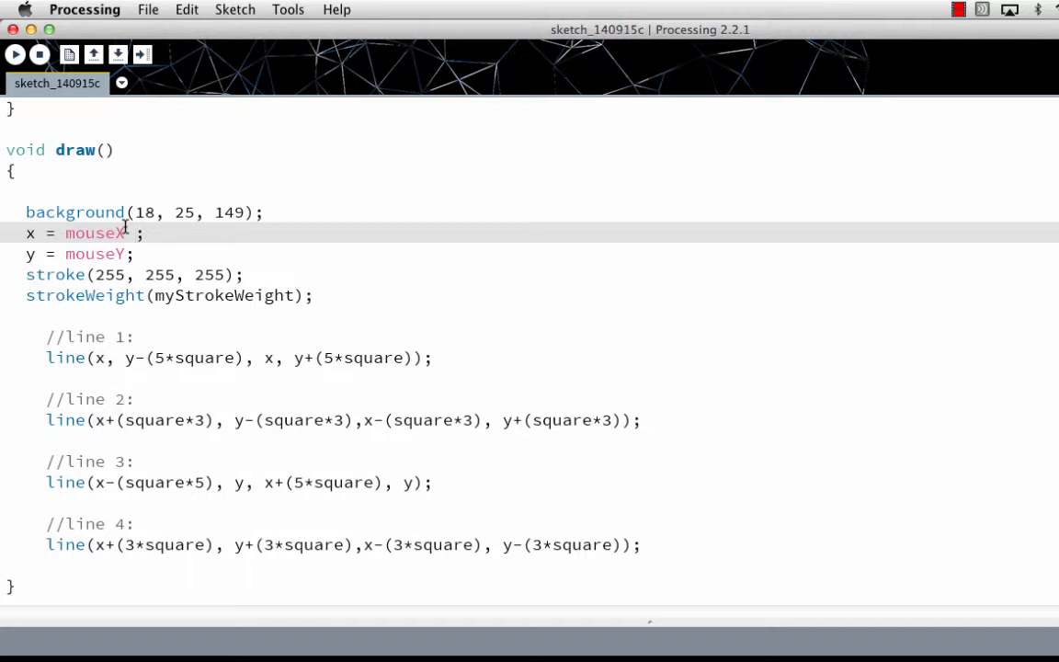
# Set x = mouseX - 25 and y = mouseY - 25, then run and stop the sketch
pyautogui.write('-')
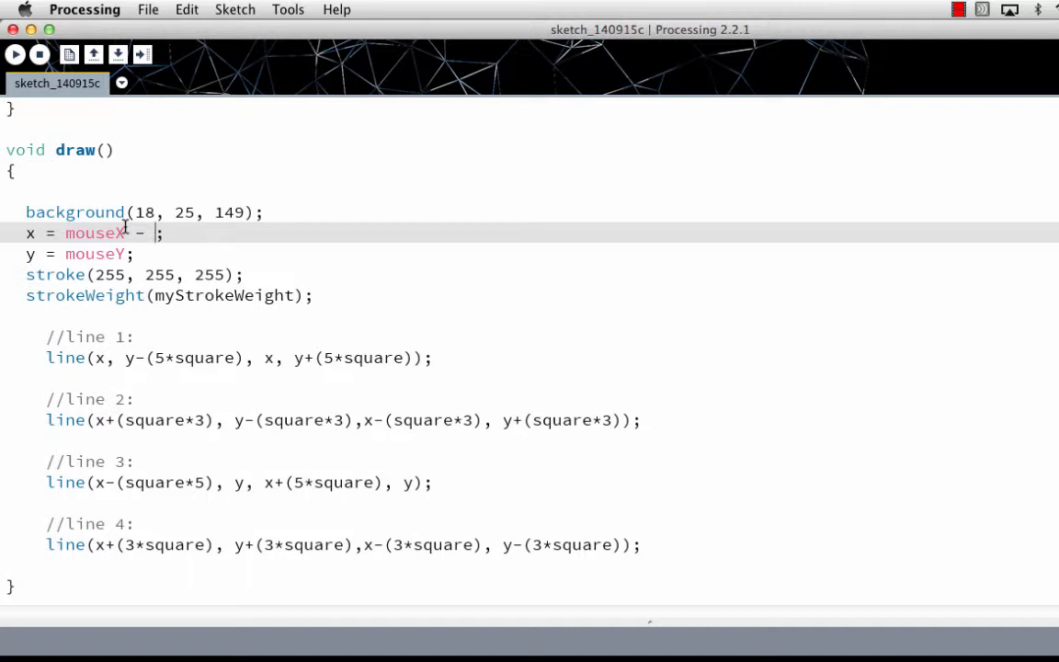
pyautogui.write('25')
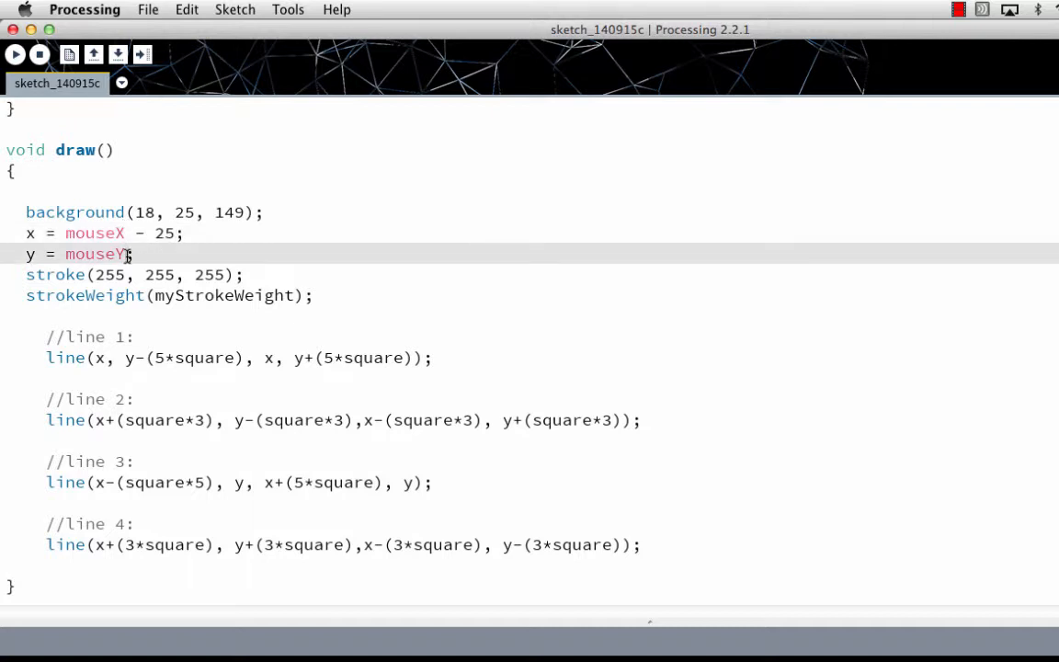
pyautogui.write('- 25')
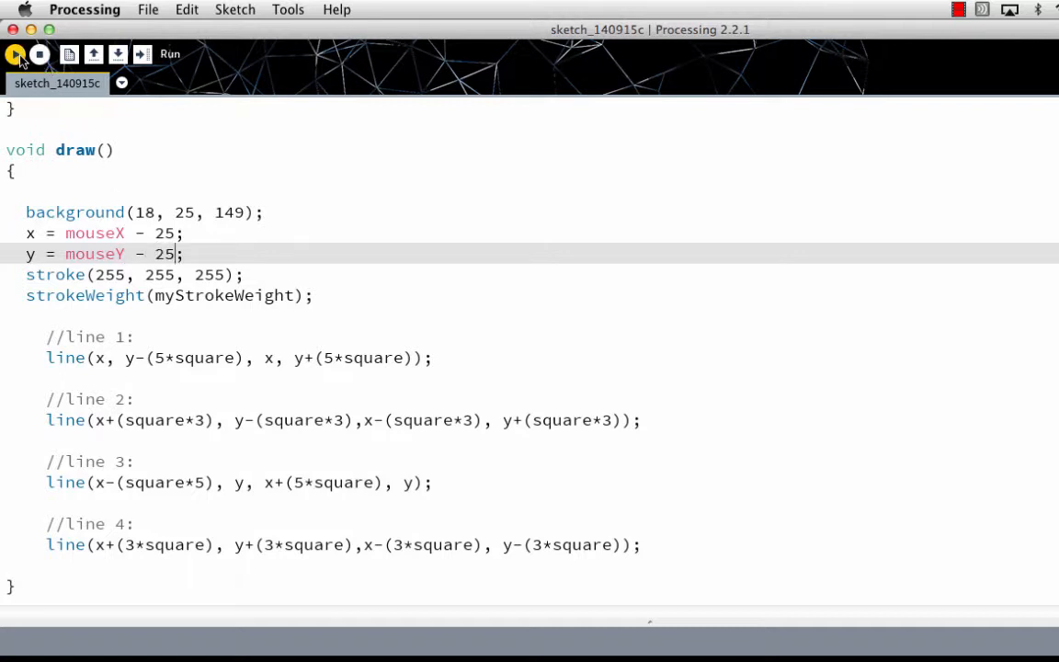
pyautogui.click(15, 53)
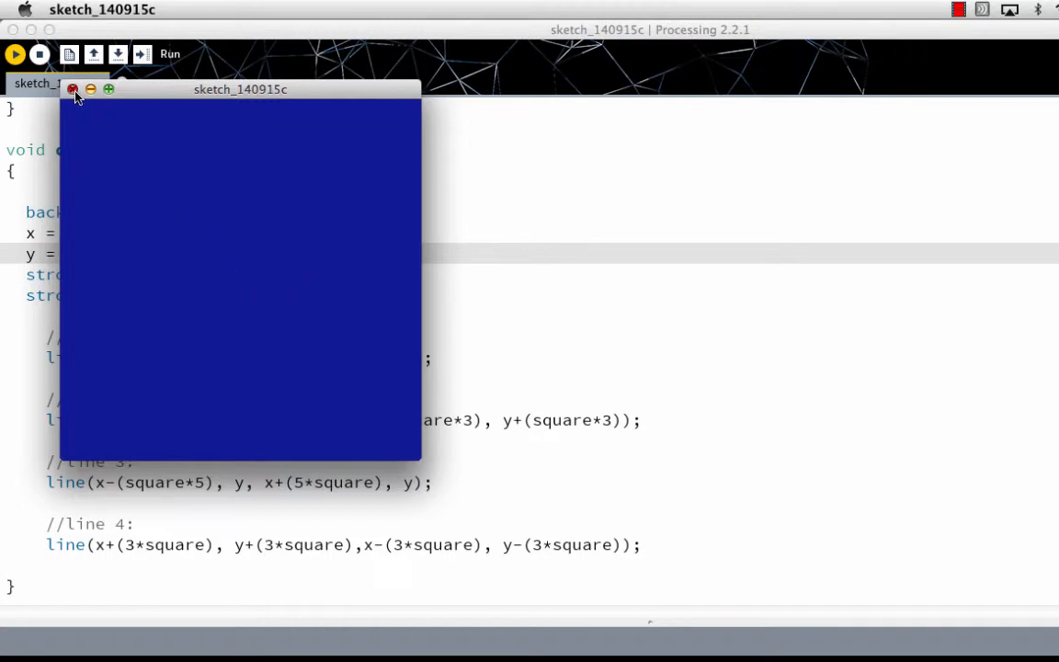
pyautogui.click(74, 88)
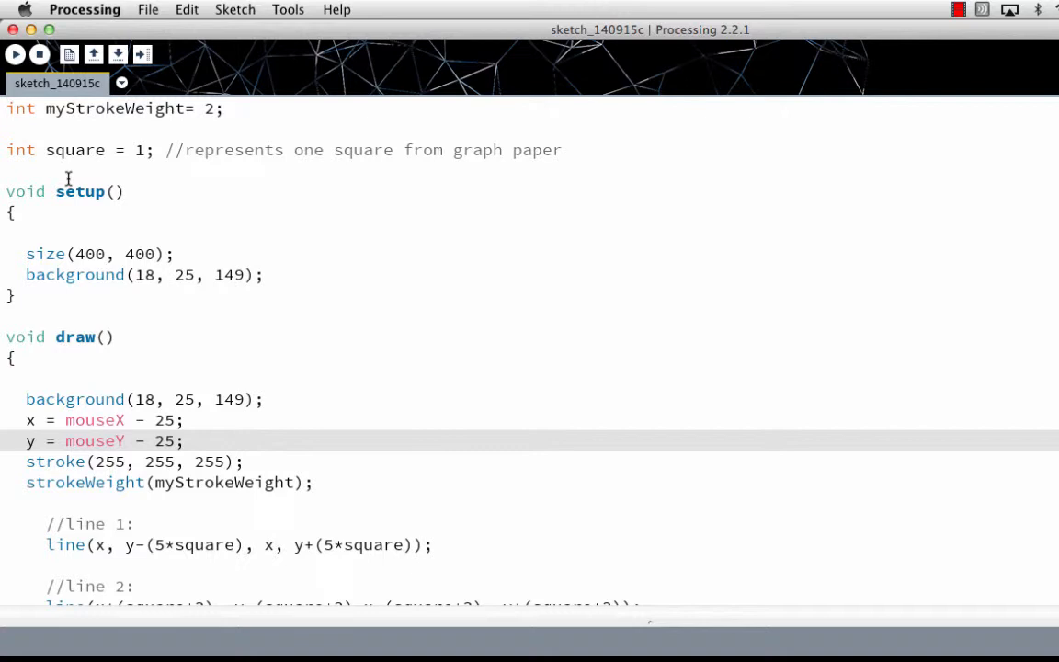
pyautogui.moveTo(29, 187)
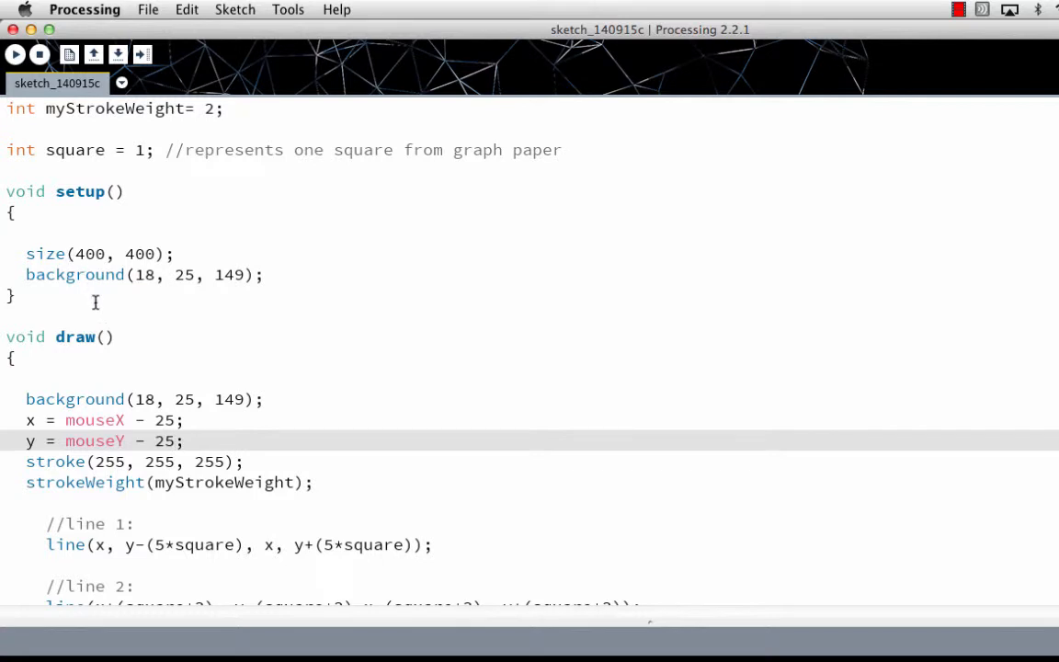
pyautogui.moveTo(84, 325)
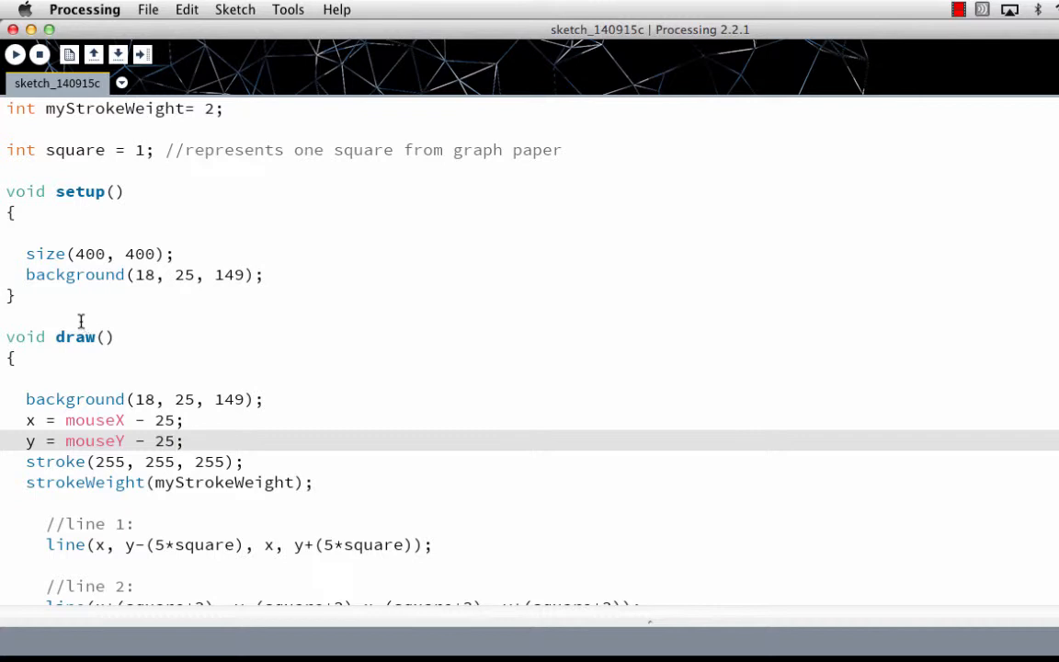
pyautogui.moveTo(114, 191)
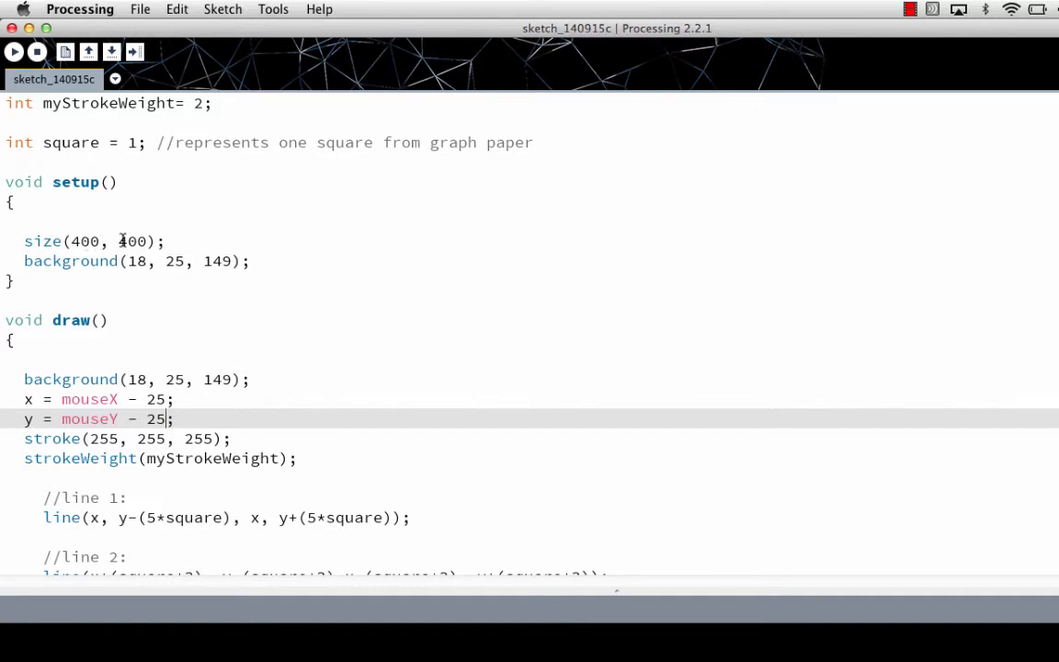
pyautogui.moveTo(127, 229)
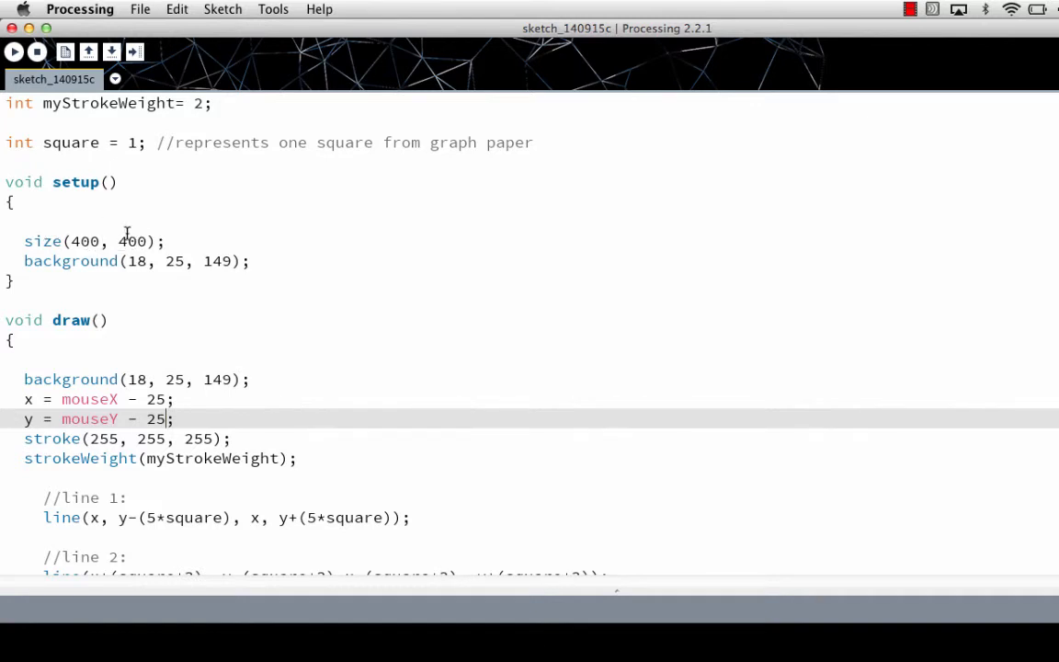
pyautogui.moveTo(114, 177)
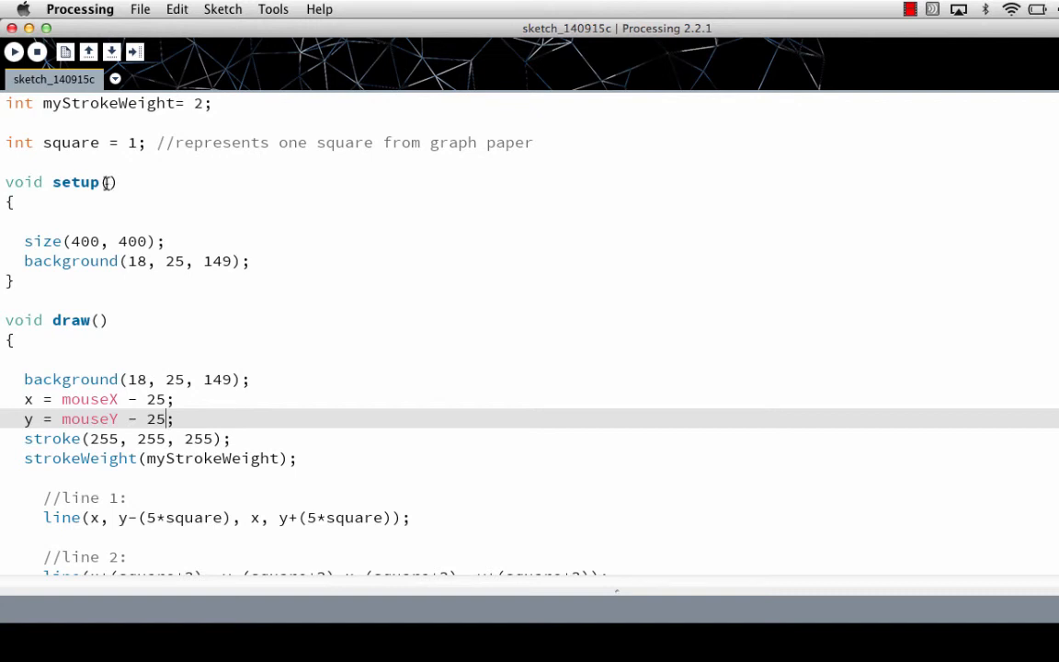
pyautogui.moveTo(99, 320)
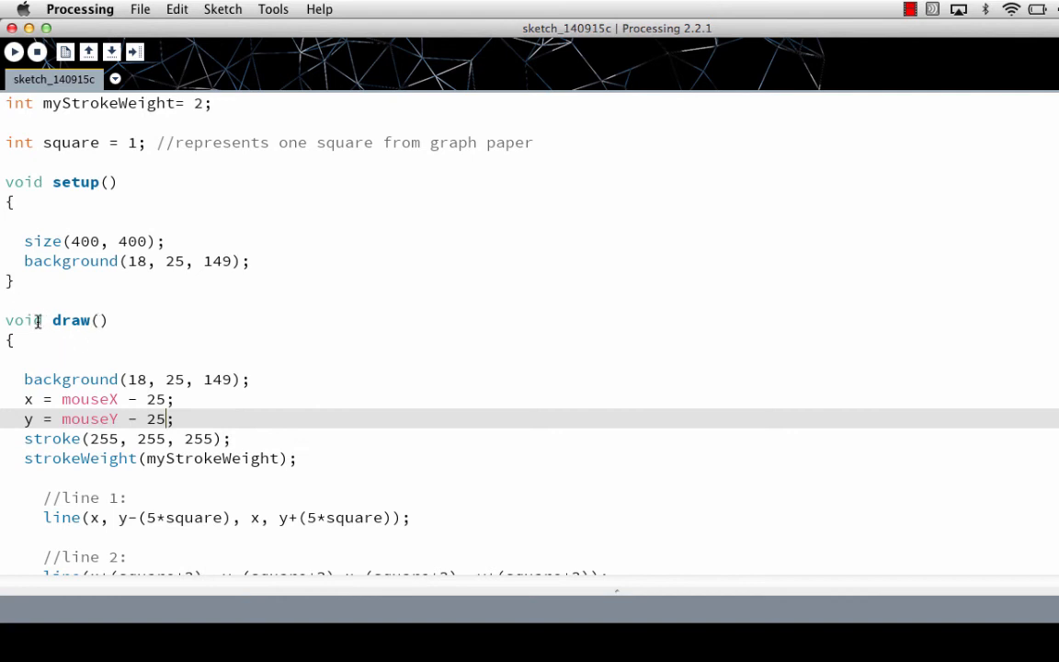
pyautogui.moveTo(99, 320)
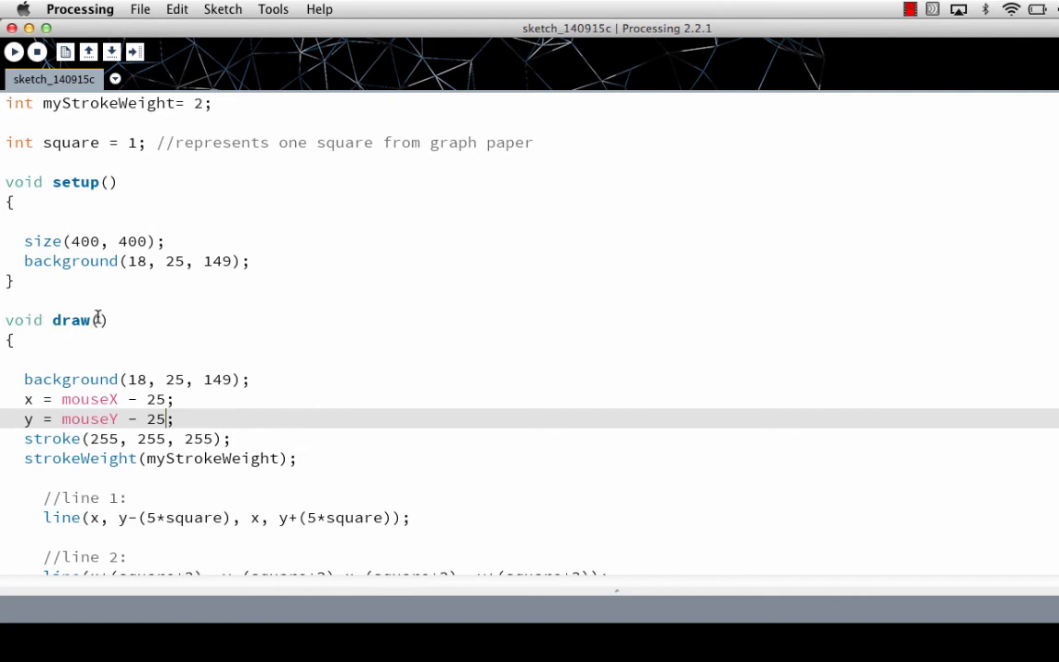